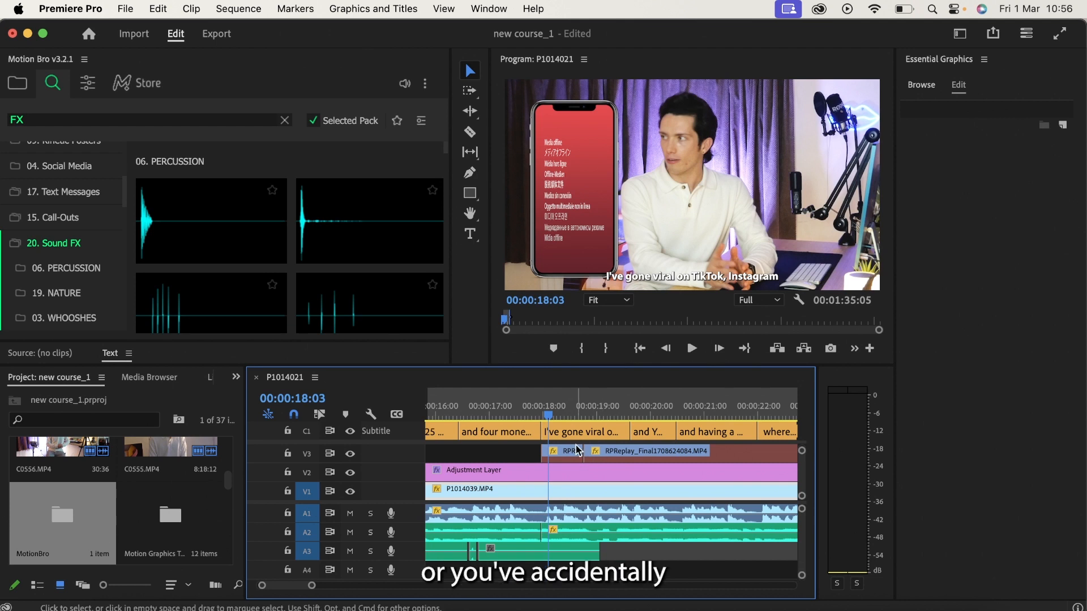
{"action": "mouse_move", "coordinate": [578, 450]}
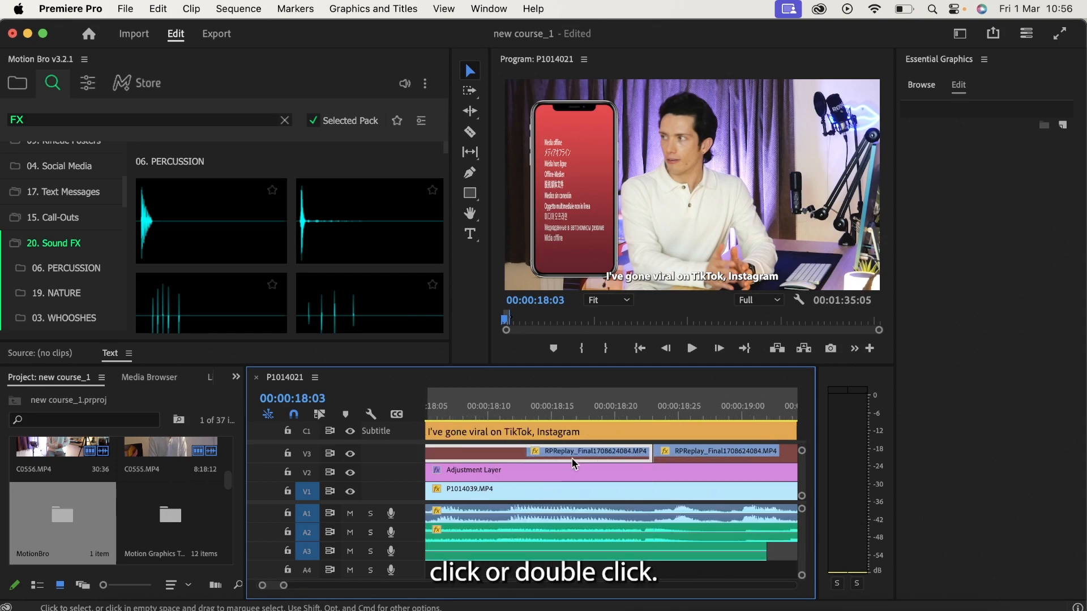
Step: Choose Link Media from the offline RPReplay_Final1706824084.MP4 clip's context menu on V3
{"action": "right_click", "coordinate": [575, 452]}
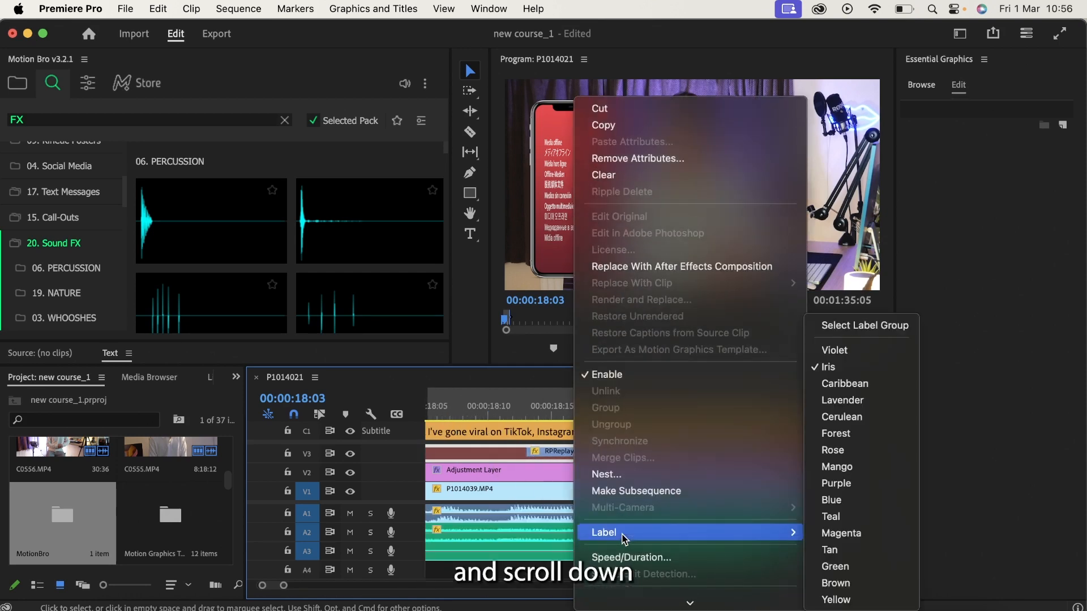
{"action": "scroll", "scroll_direction": "down", "scroll_amount": 3}
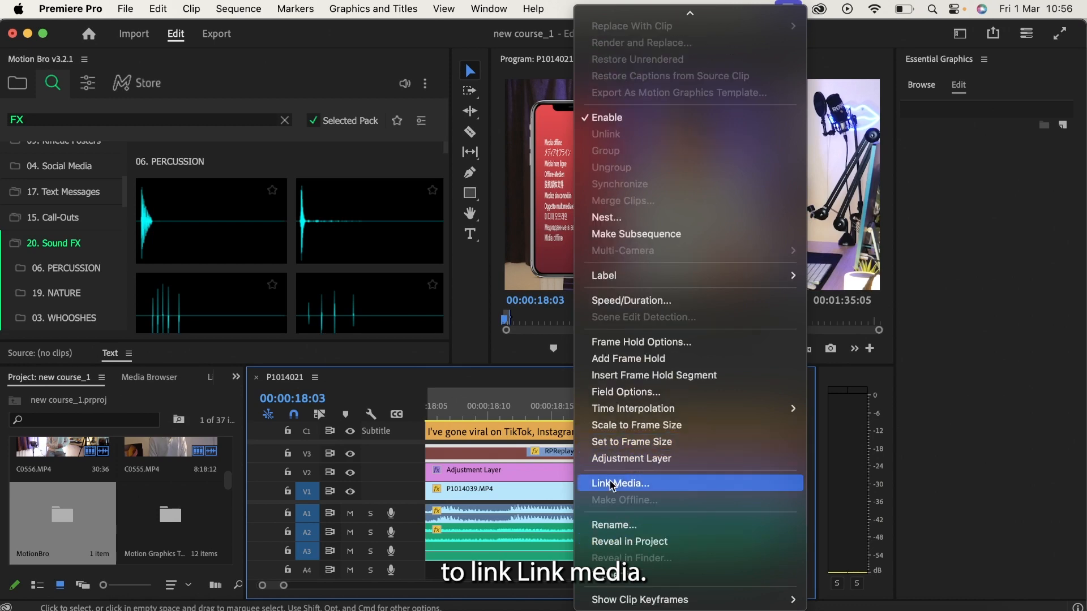
{"action": "left_click", "coordinate": [622, 483]}
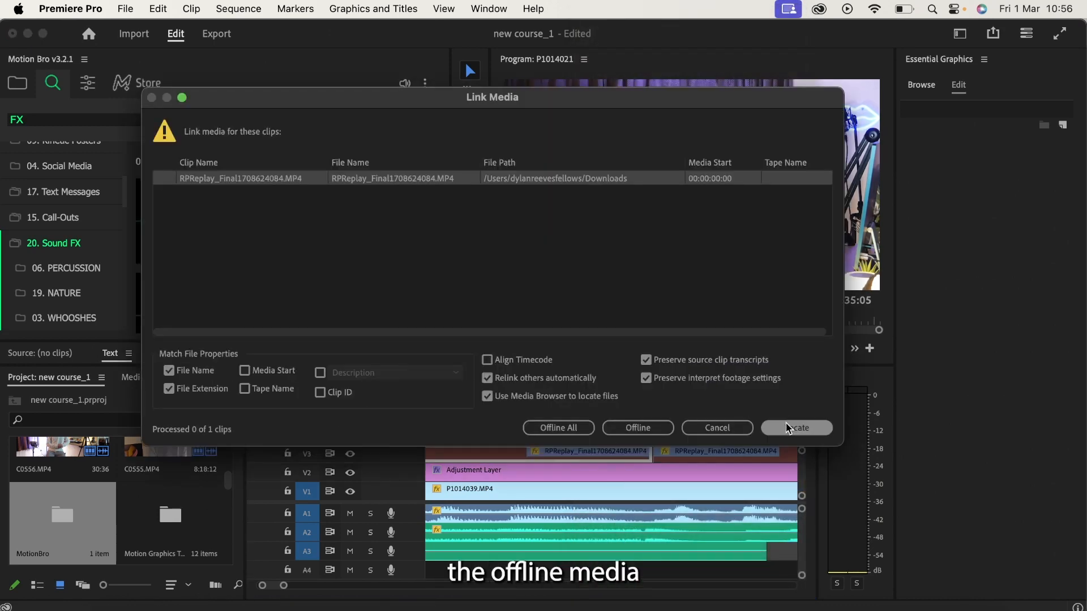
{"action": "mouse_move", "coordinate": [796, 428]}
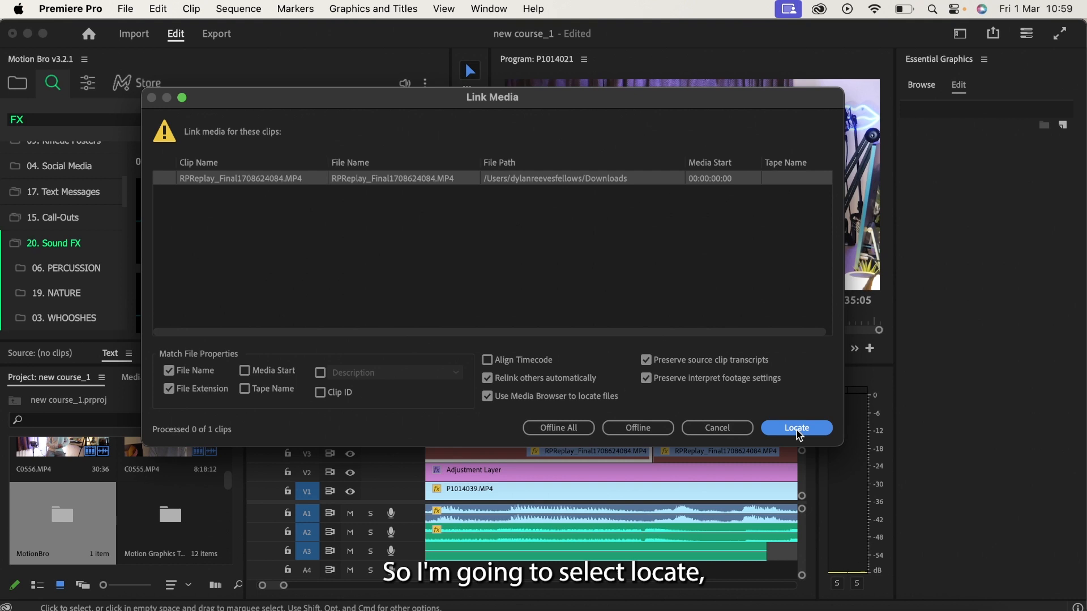
Step: Locate and select RPReplay_Final1706824084.MP4 in the 'to go march' folder as the replacement file
{"action": "left_click", "coordinate": [797, 428]}
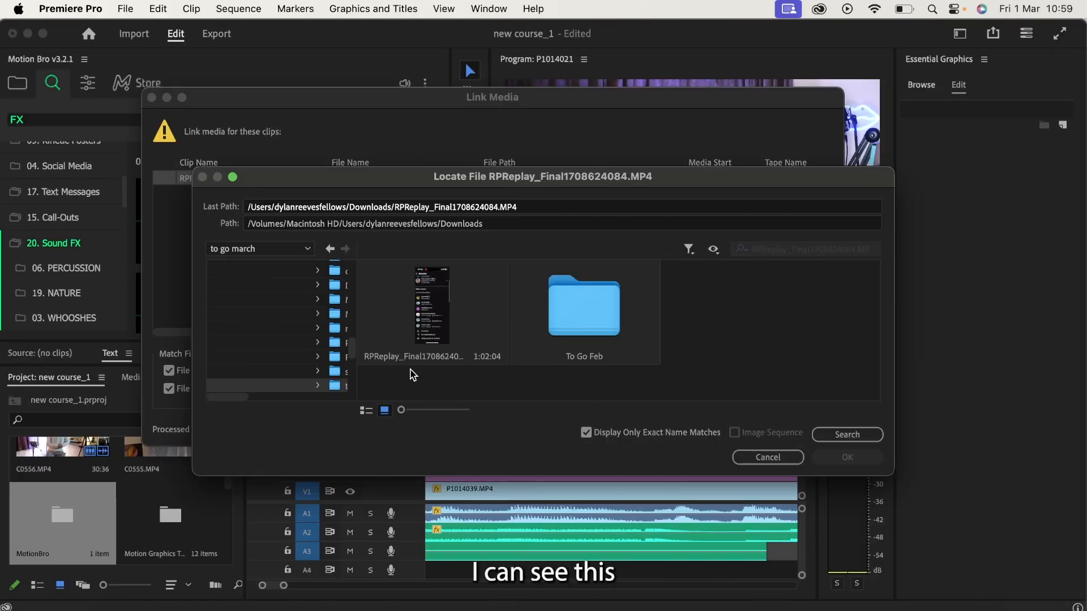
{"action": "left_click", "coordinate": [433, 306]}
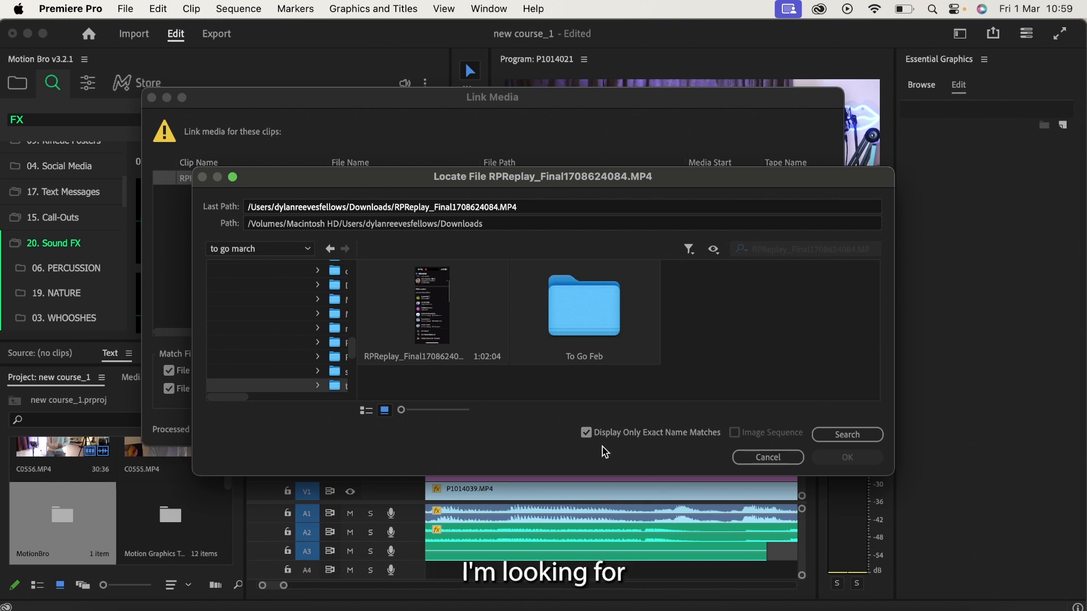
{"action": "left_click", "coordinate": [432, 310]}
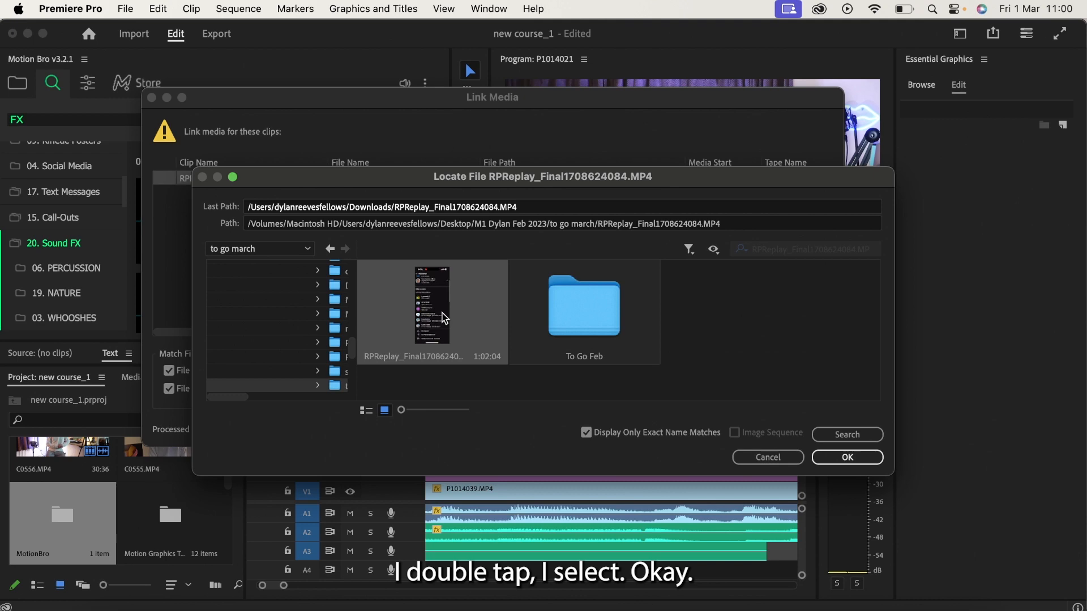
Step: Confirm with OK so the RPReplay phone recording plays again in the Program monitor
{"action": "left_click", "coordinate": [847, 457]}
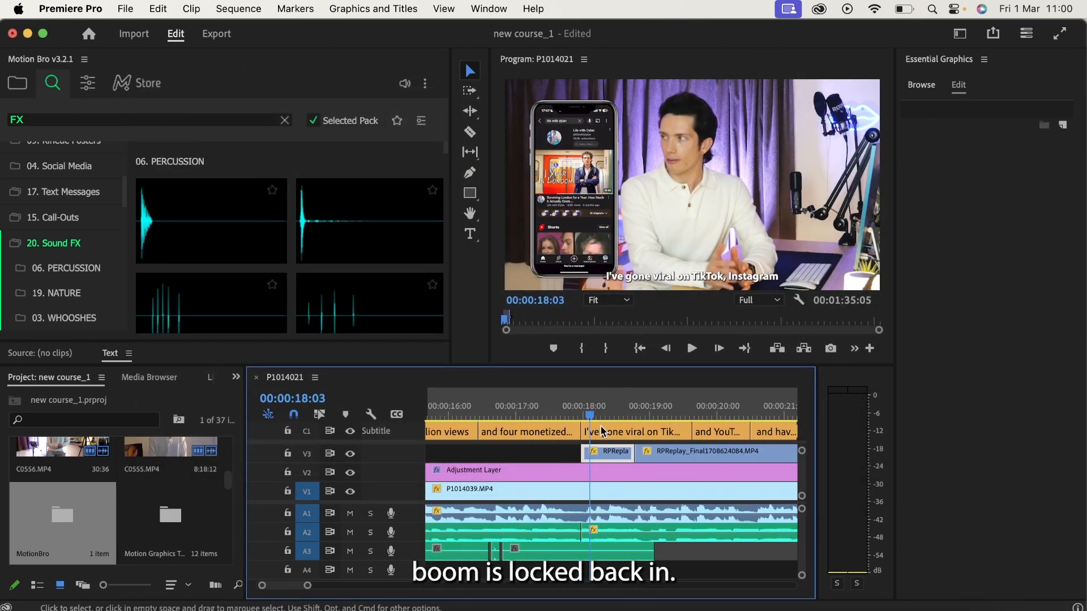
{"action": "mouse_move", "coordinate": [602, 432]}
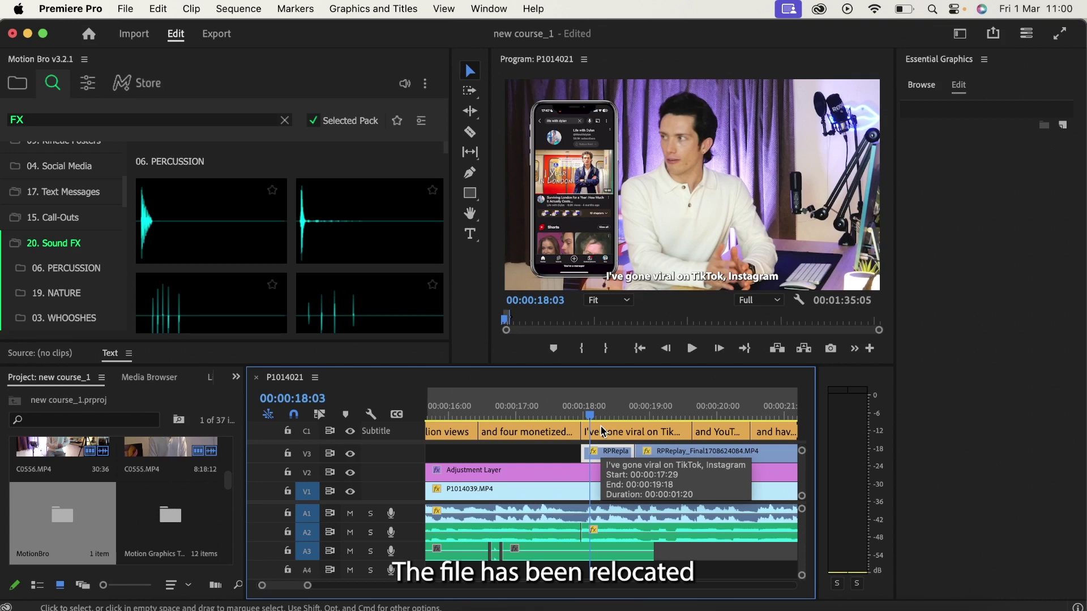